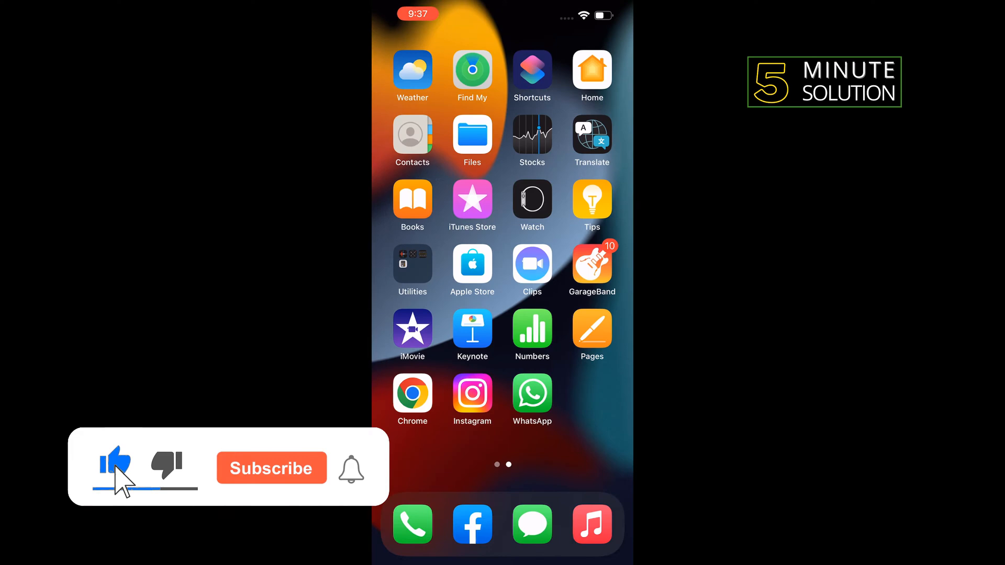
Step: Launch Shortcuts from the Home Screen and create a new, empty shortcut
{"action": "left_click", "coordinate": [532, 69]}
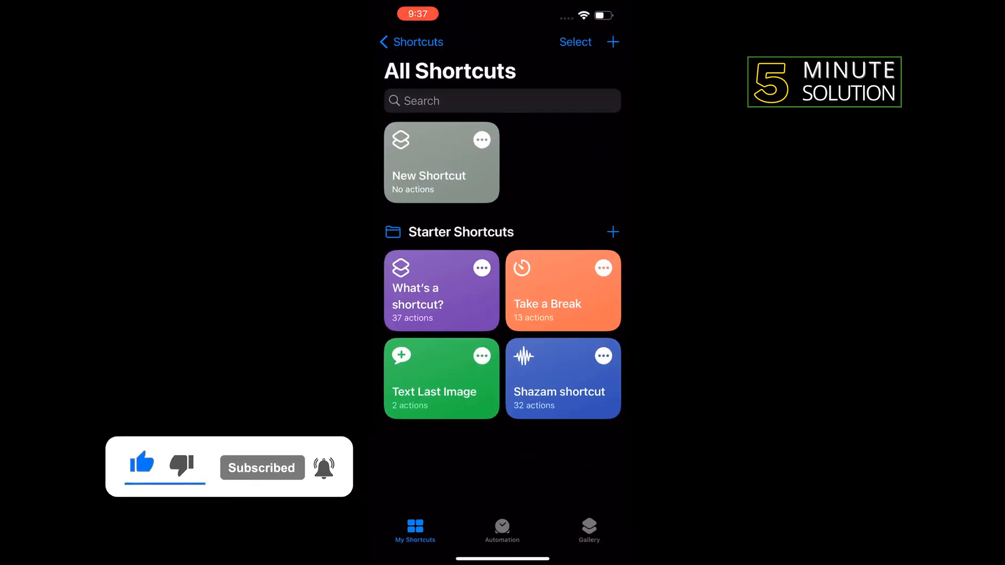
{"action": "left_click", "coordinate": [441, 162]}
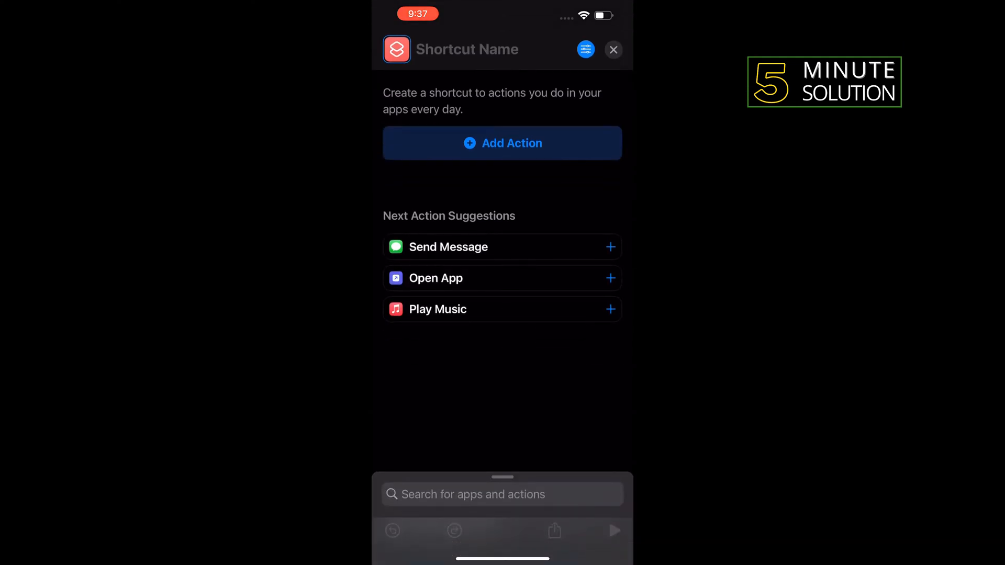
Step: Add a Select Photos action, found by searching 'Select', with Select Multiple enabled
{"action": "left_click", "coordinate": [502, 495]}
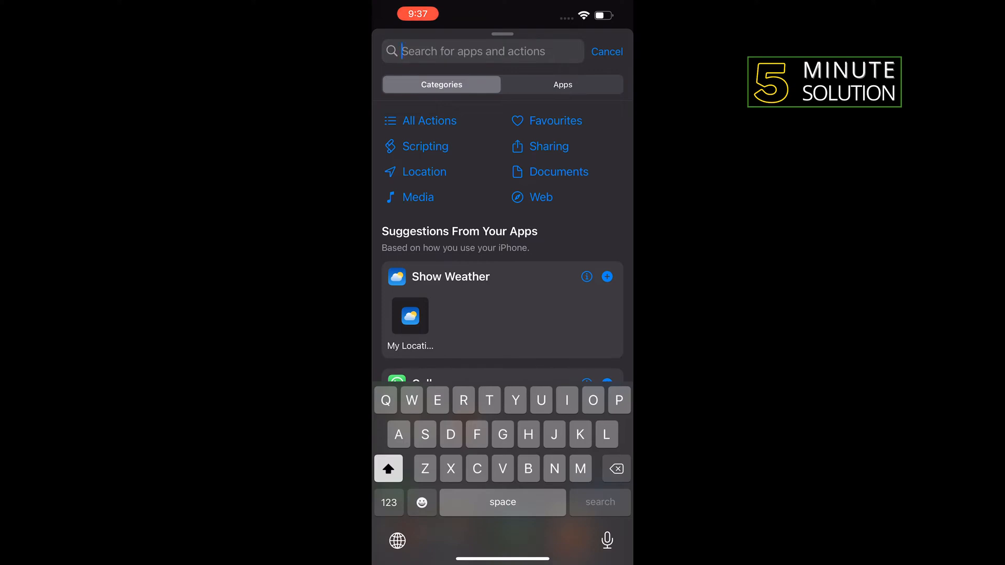
{"action": "type", "text": "Se"}
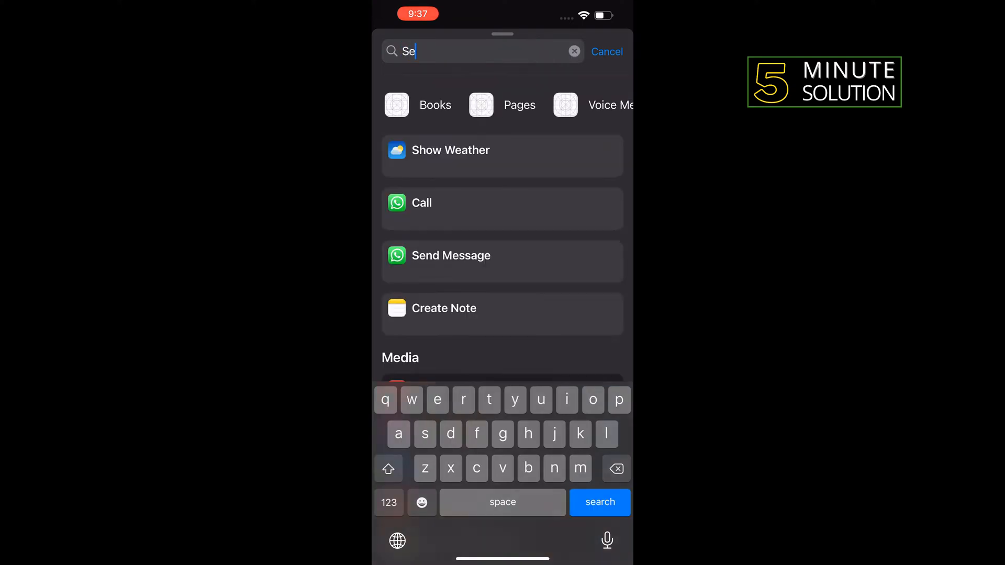
{"action": "type", "text": "lect"}
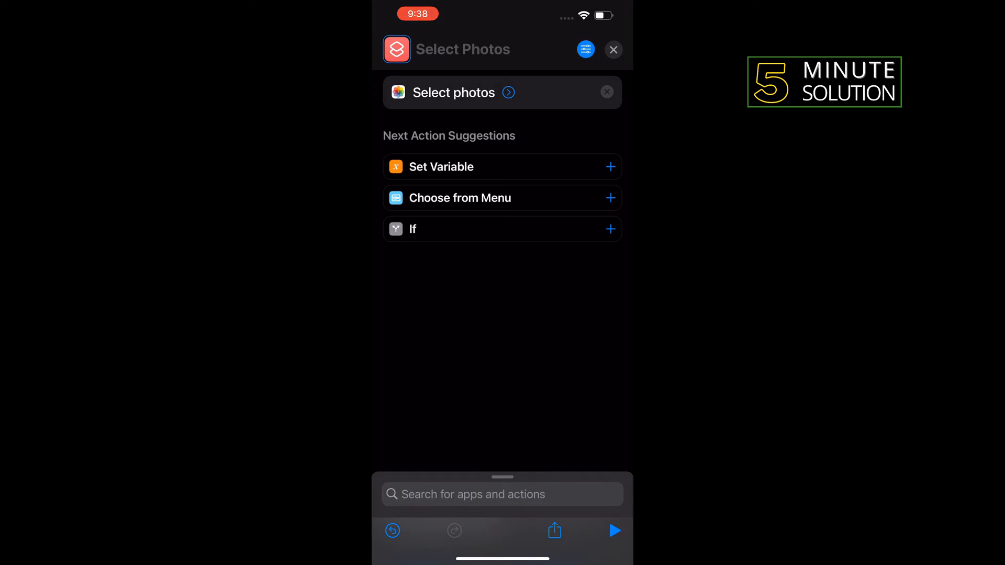
{"action": "left_click", "coordinate": [509, 92]}
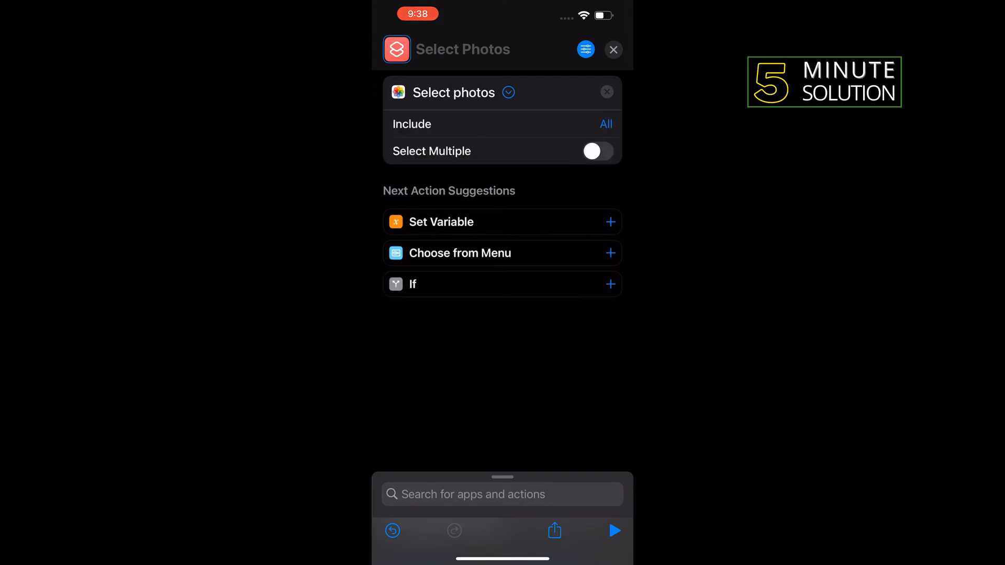
{"action": "left_click", "coordinate": [596, 151]}
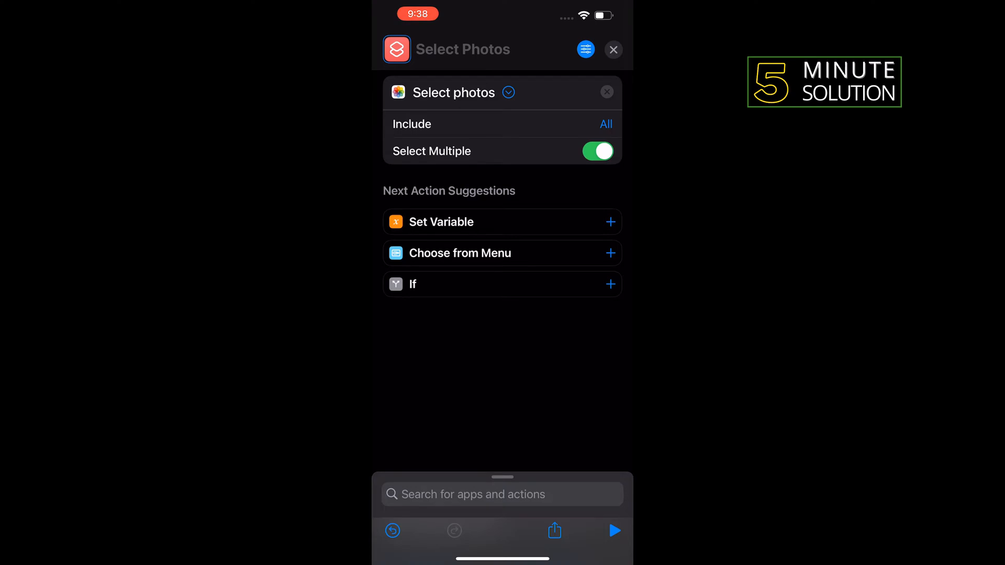
{"action": "left_click", "coordinate": [502, 494]}
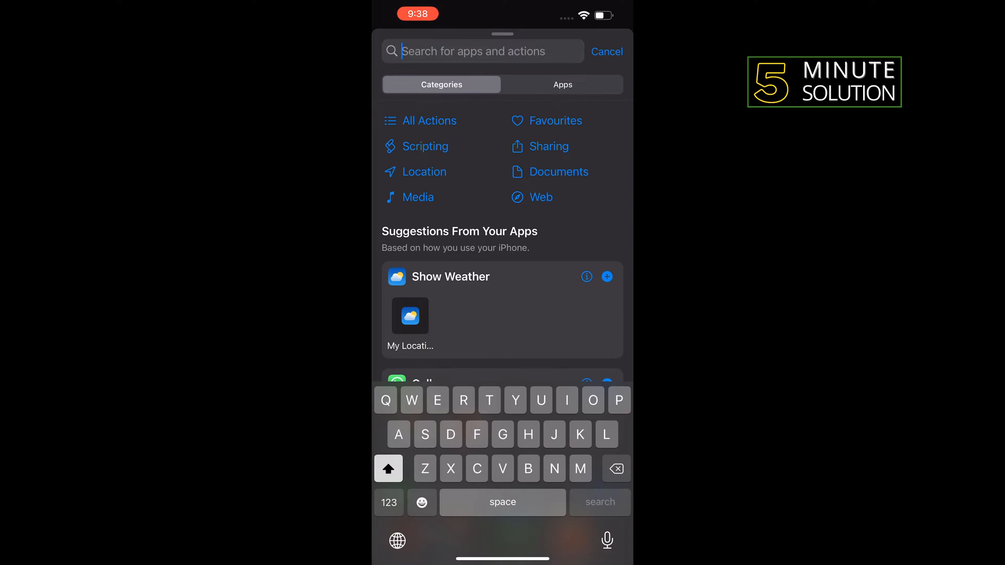
Step: Add a Combine Images action that merges the selected photos horizontally
{"action": "type", "text": "Combine"}
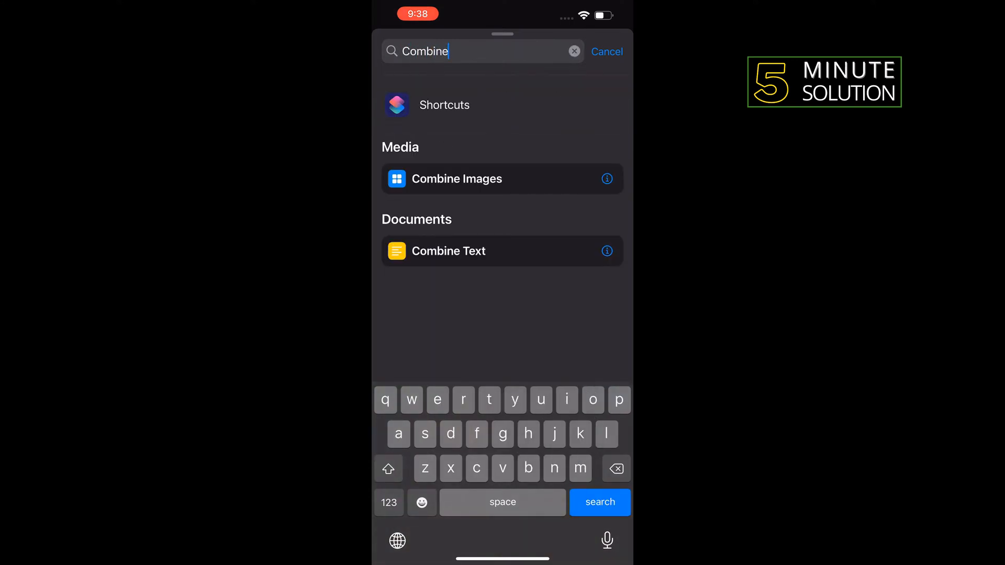
{"action": "left_click", "coordinate": [456, 179]}
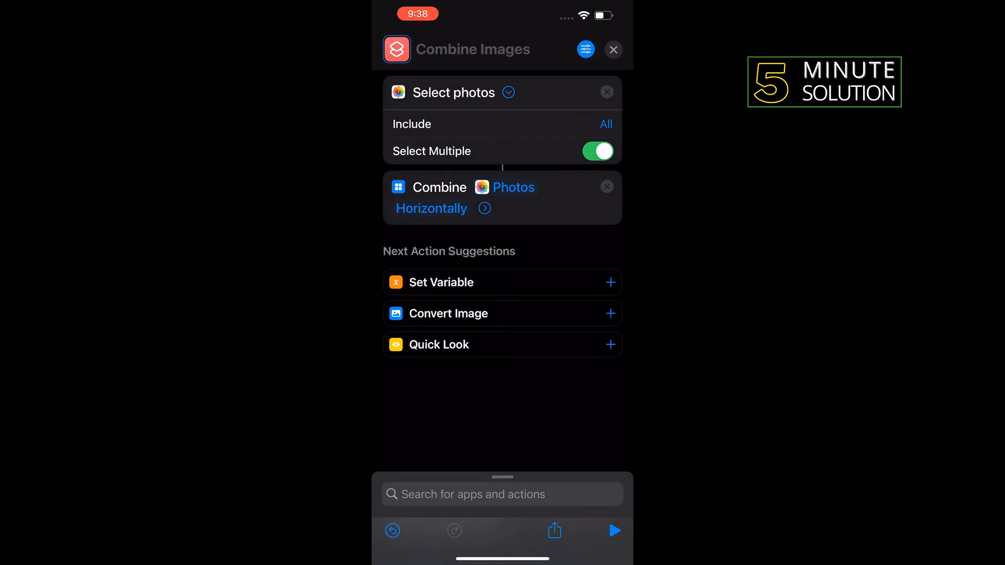
{"action": "left_click", "coordinate": [431, 209]}
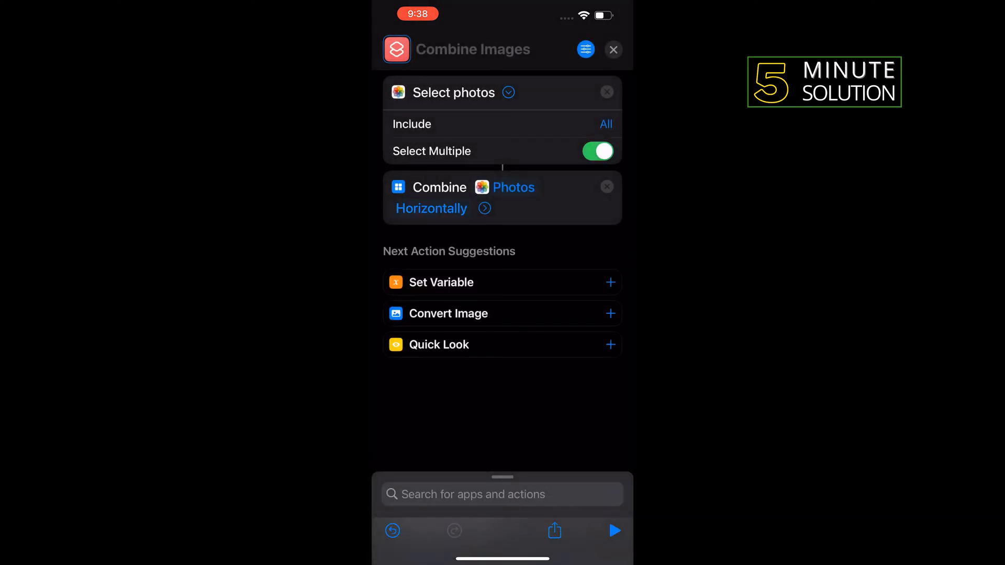
{"action": "left_click", "coordinate": [502, 495]}
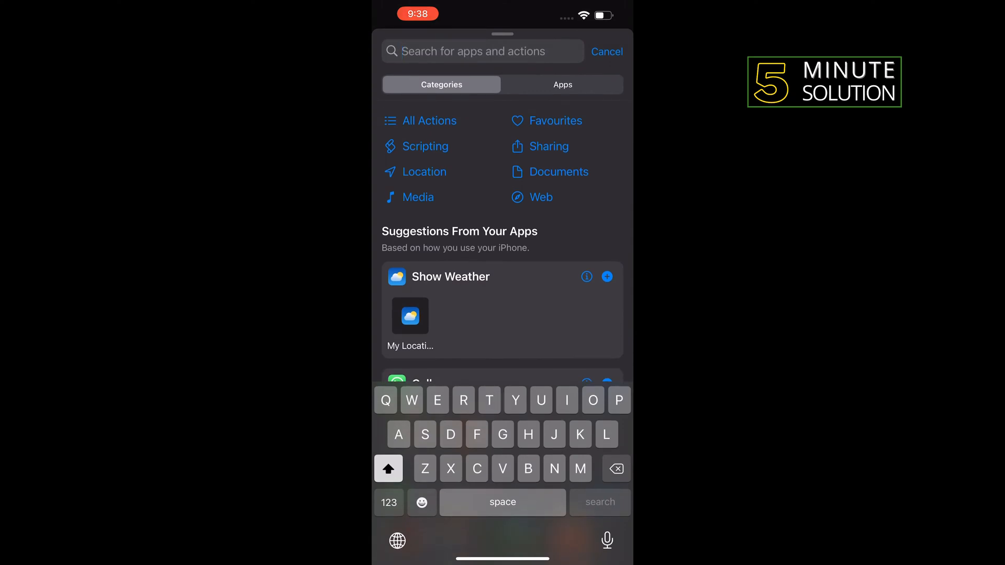
Step: Add a Save to Photo Album action saving the combined image to Recents
{"action": "type", "text": "Save to"}
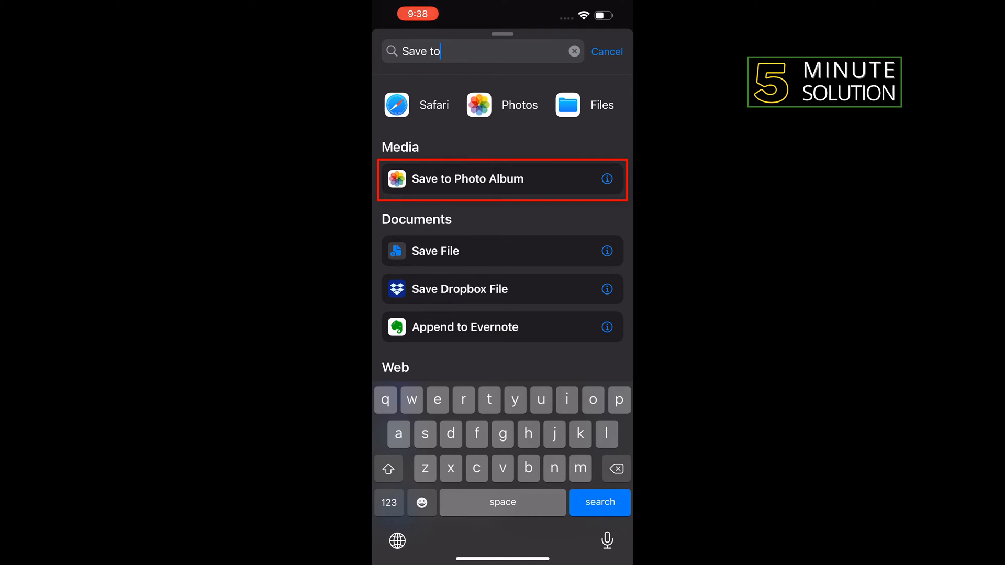
{"action": "left_click", "coordinate": [468, 179]}
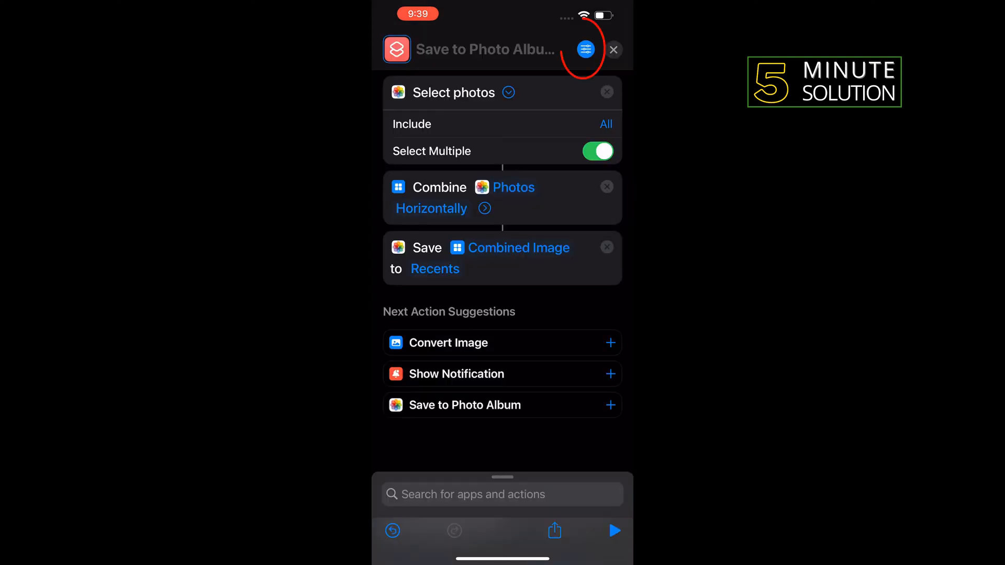
{"action": "left_click", "coordinate": [584, 49]}
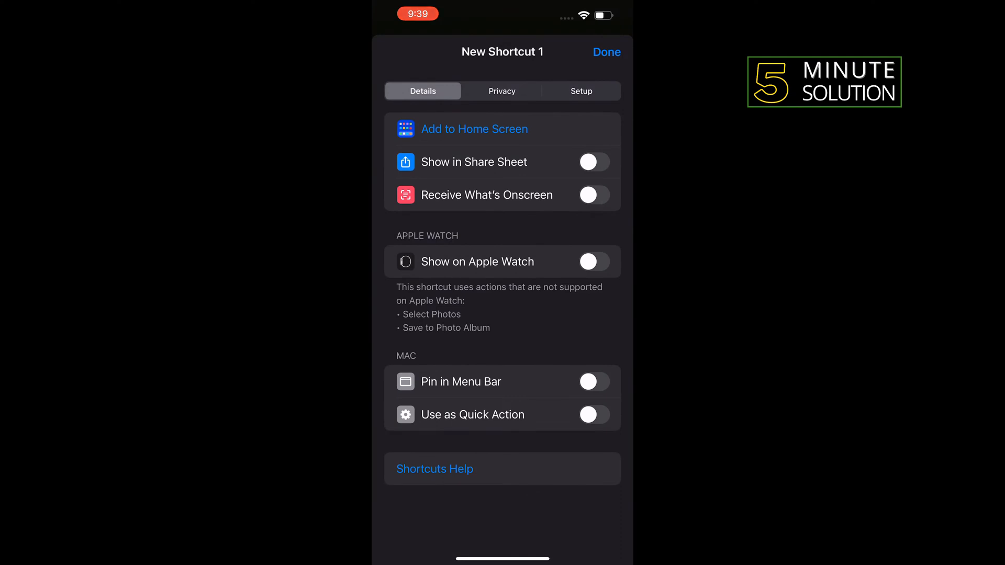
Step: Add the shortcut to the Home Screen with the name 'Select Photo'
{"action": "left_click", "coordinate": [474, 128]}
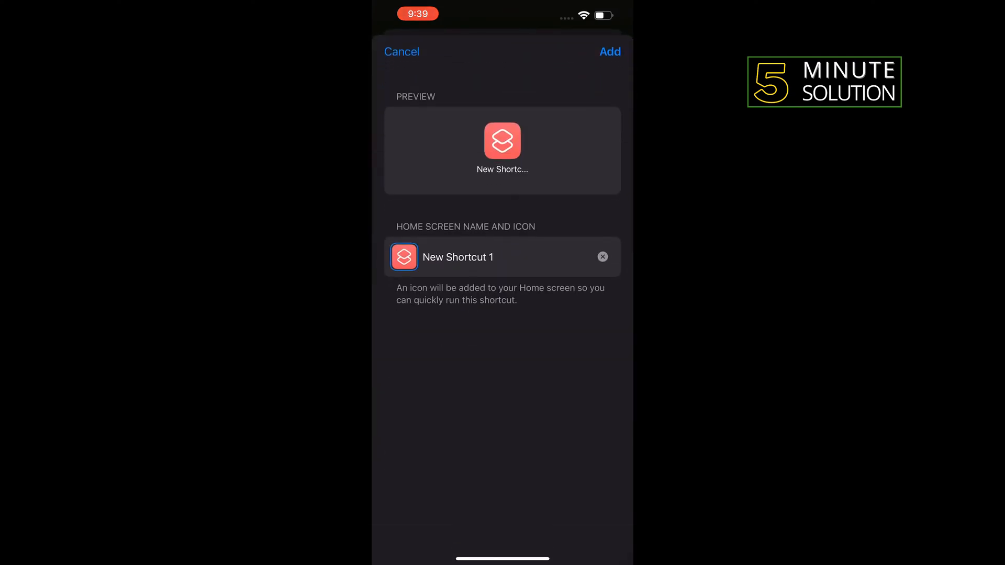
{"action": "left_click", "coordinate": [487, 257]}
{"action": "type", "text": "Selec"}
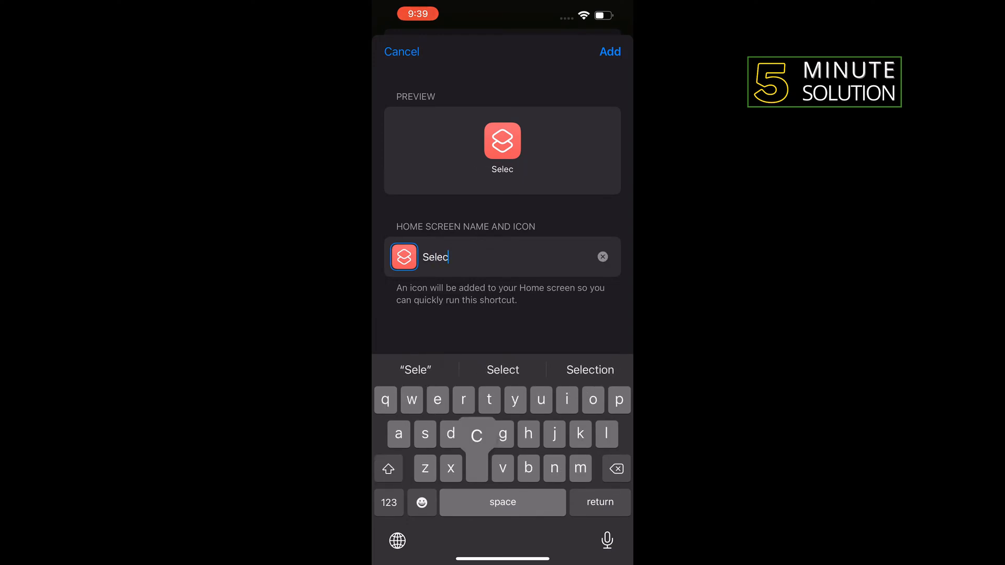
{"action": "type", "text": "t Photo"}
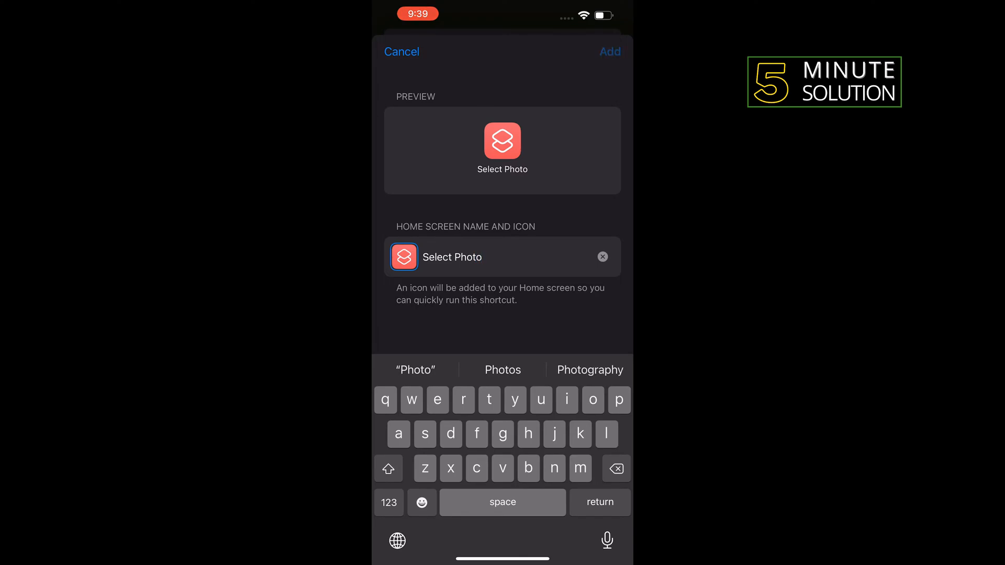
{"action": "left_click", "coordinate": [609, 51]}
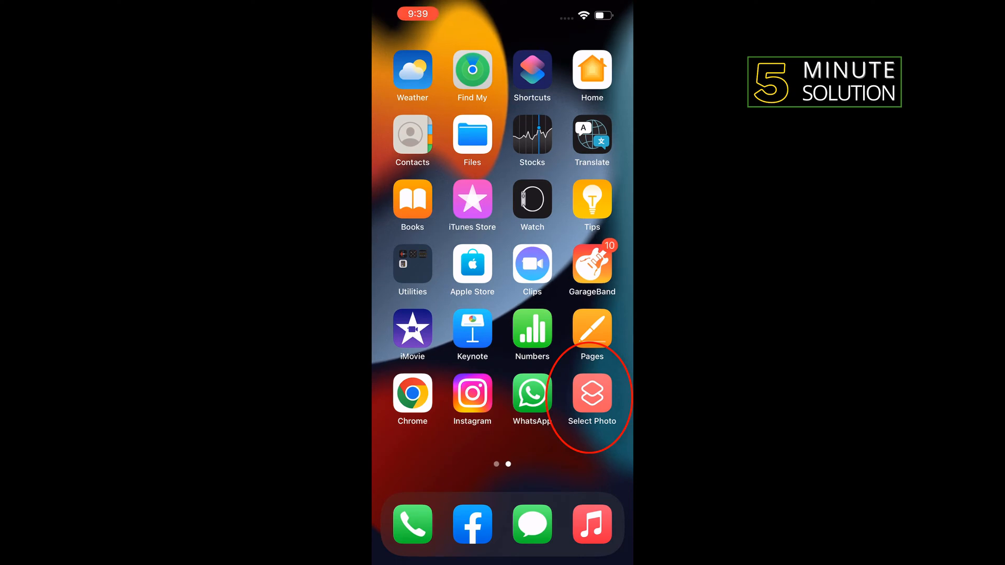
{"action": "left_click", "coordinate": [592, 393]}
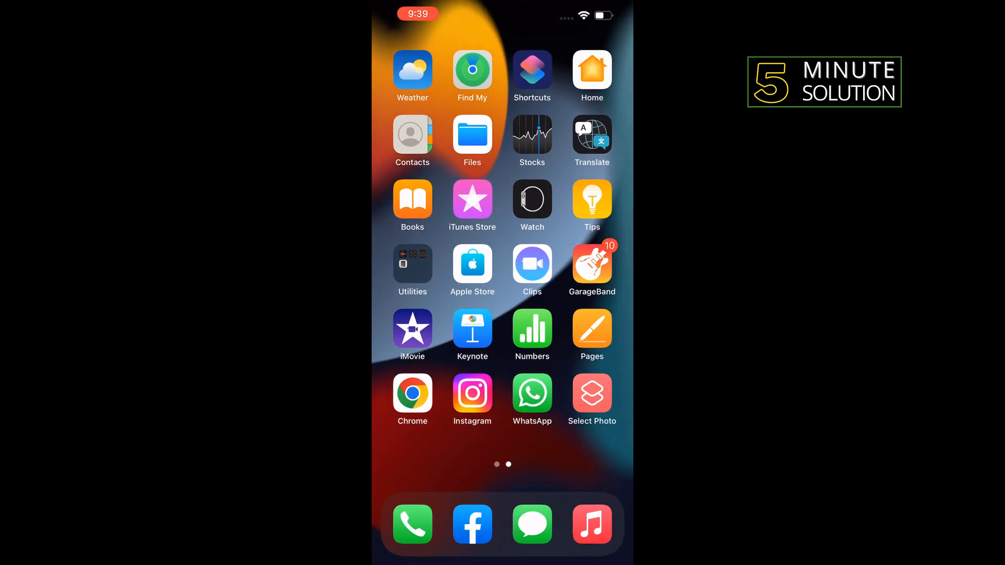
Step: Run the Select Photo shortcut and pick two photos to combine
{"action": "left_click", "coordinate": [592, 393]}
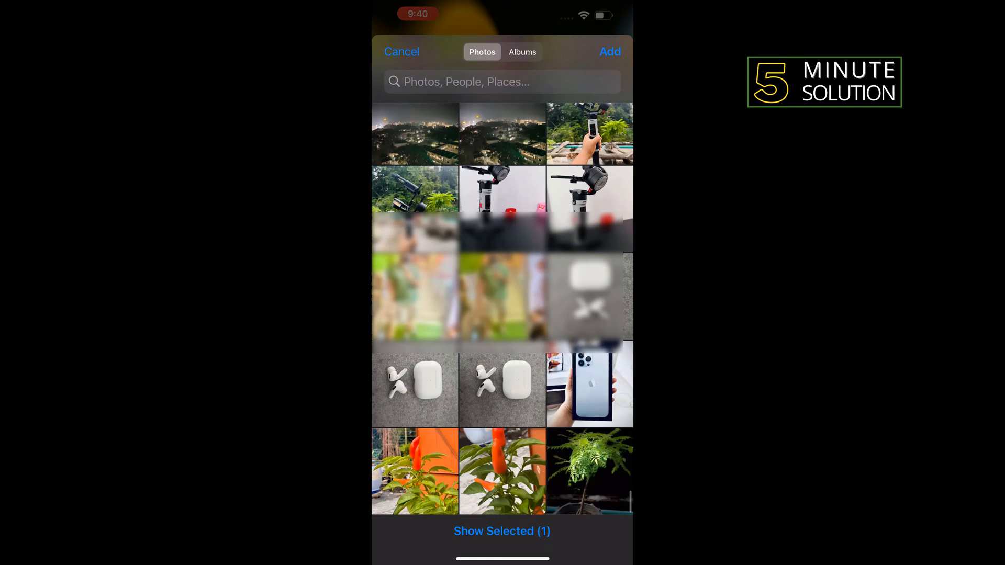
{"action": "left_click", "coordinate": [589, 208]}
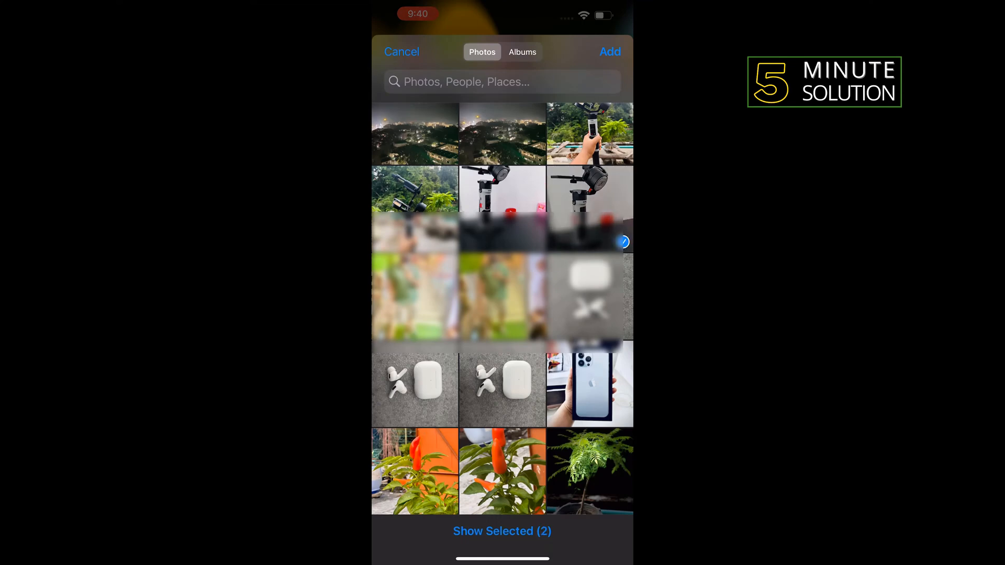
{"action": "left_click", "coordinate": [590, 296]}
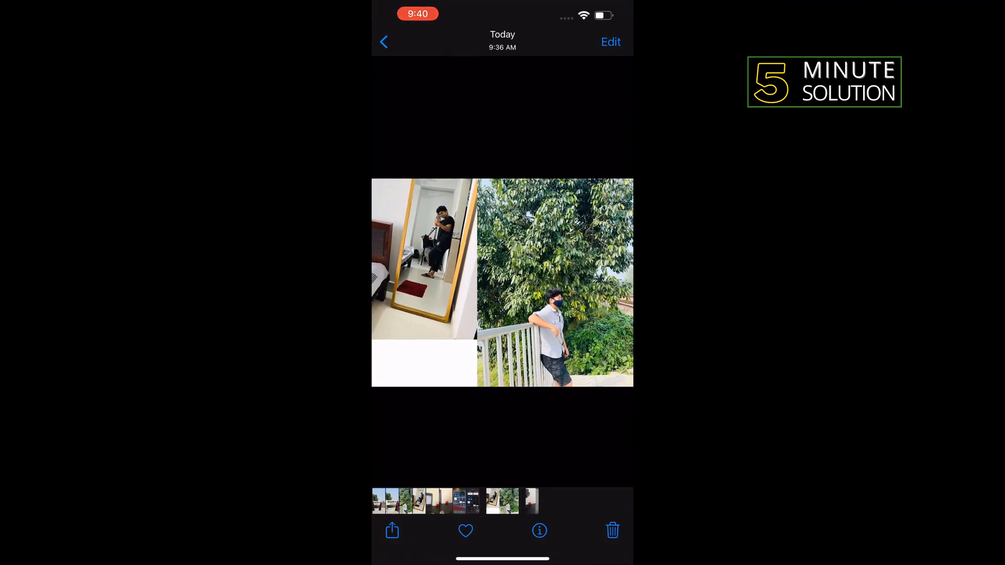
Step: Return to the Library and open the new gimbal-and-earbuds side-by-side image
{"action": "left_click", "coordinate": [383, 41]}
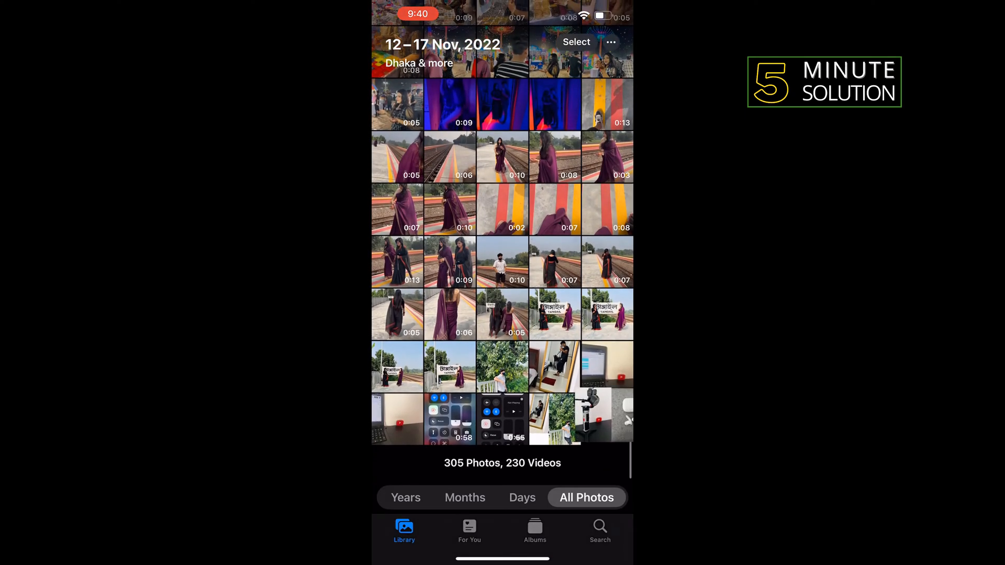
{"action": "left_click", "coordinate": [605, 417]}
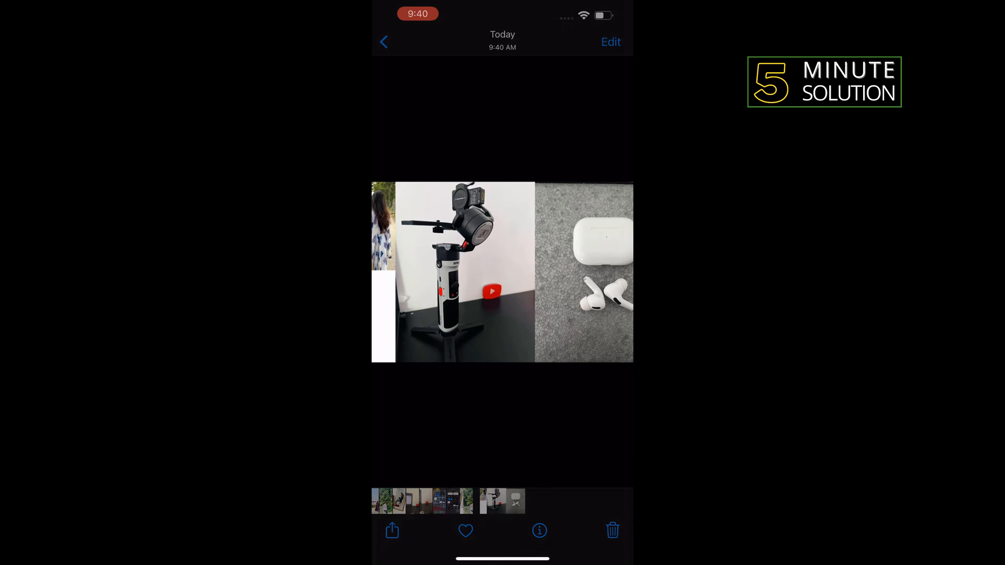